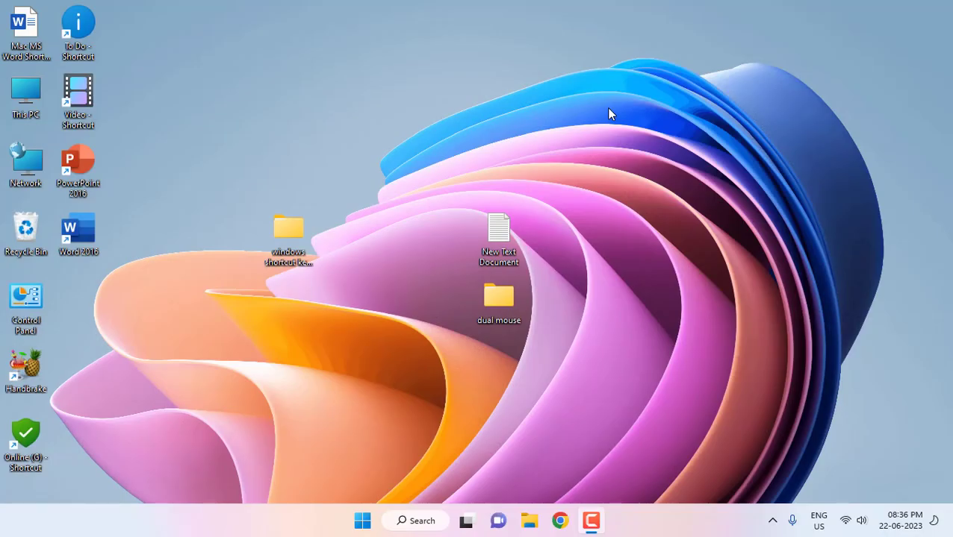
pyautogui.moveTo(541, 112)
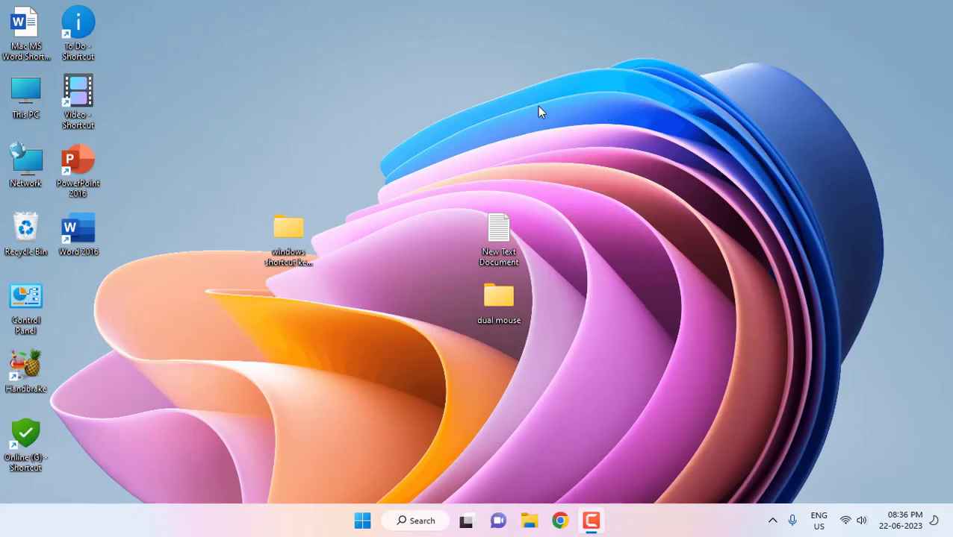
pyautogui.moveTo(688, 275)
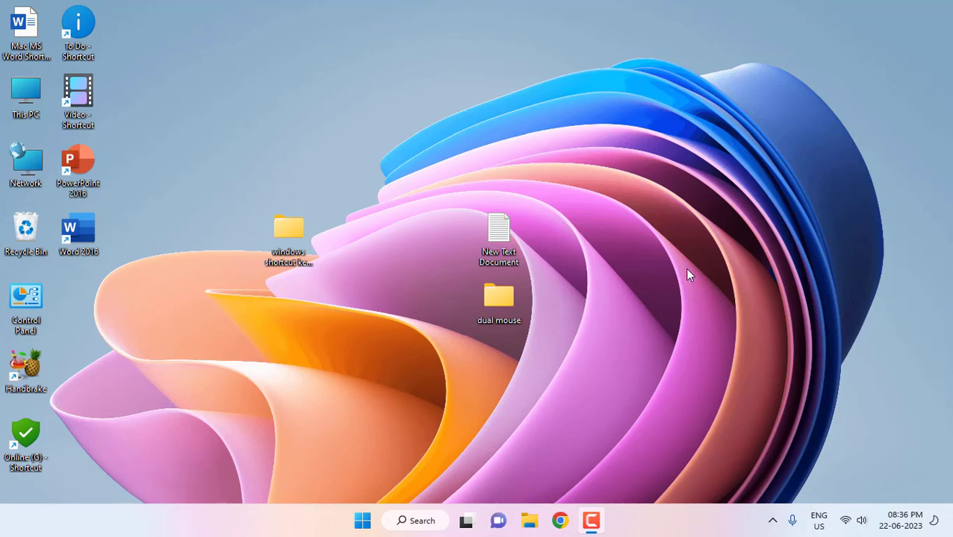
pyautogui.moveTo(749, 352)
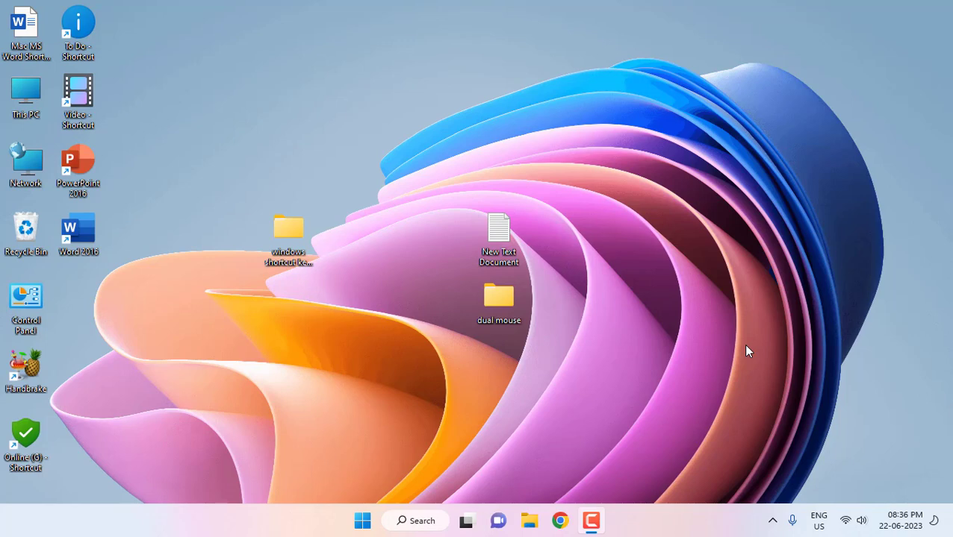
pyautogui.moveTo(439, 493)
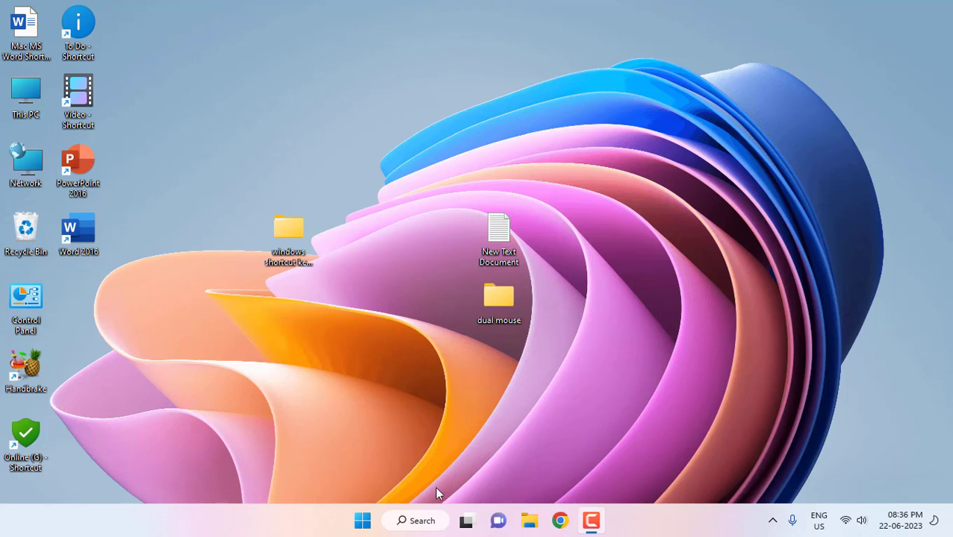
# Search the Start menu for cmd and run Command Prompt as administrator
pyautogui.click(362, 520)
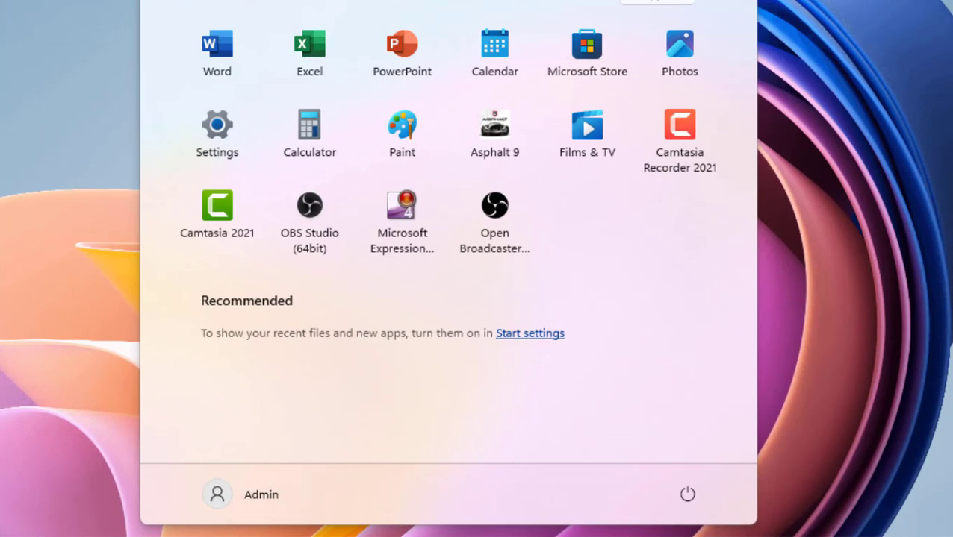
pyautogui.write('cmd')
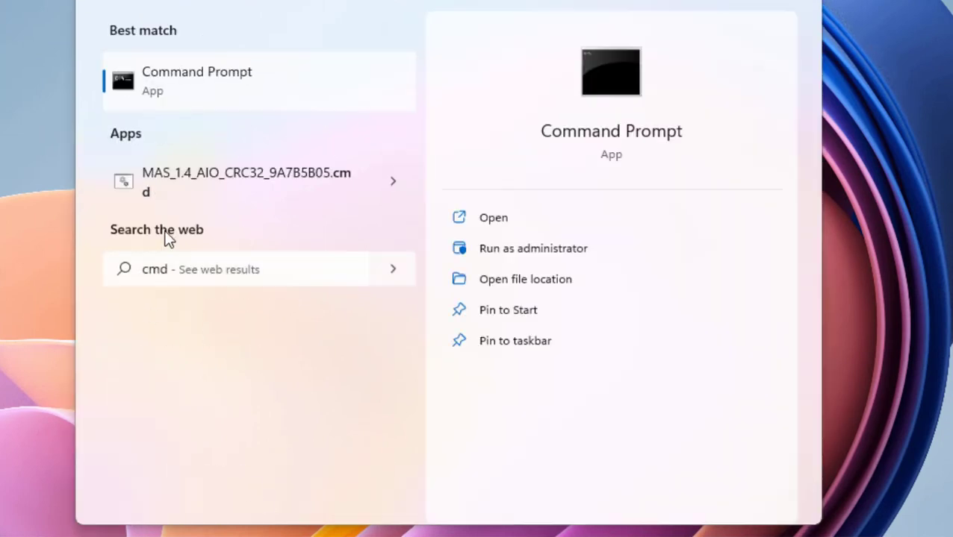
pyautogui.rightClick(196, 81)
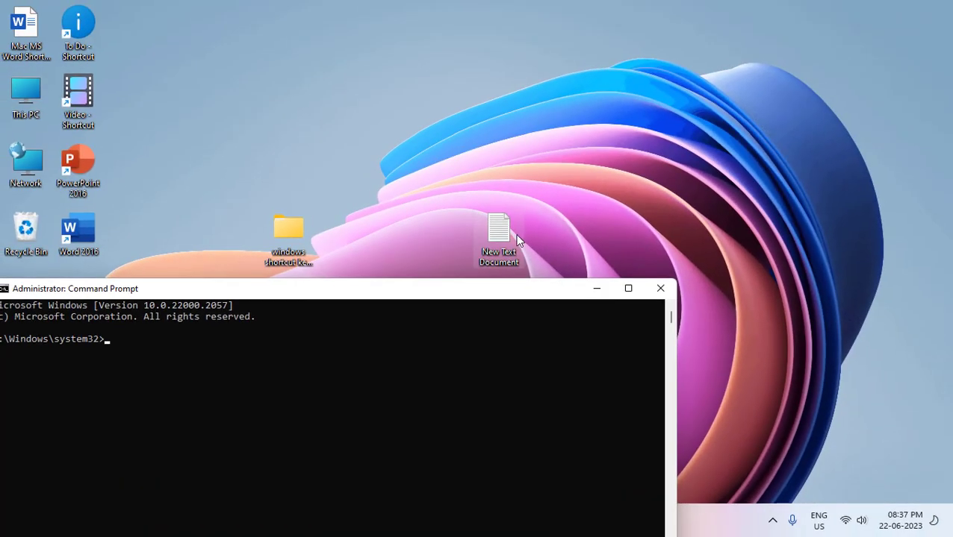
# Maximize Command Prompt and run 'wmic memphysical get maxcapacity, memorydevices'
pyautogui.doubleClick(497, 231)
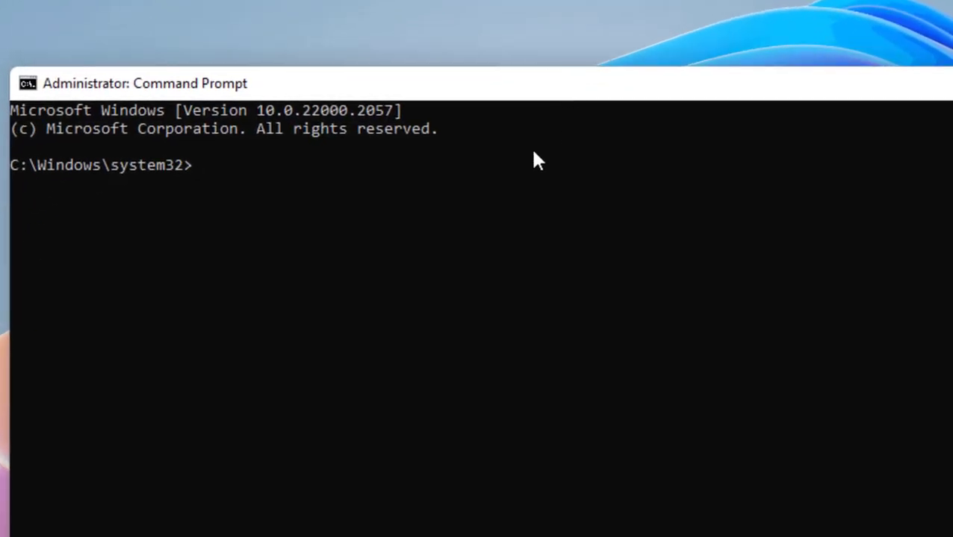
pyautogui.write('wmic memphysical get maxcapacity, memorydevices')
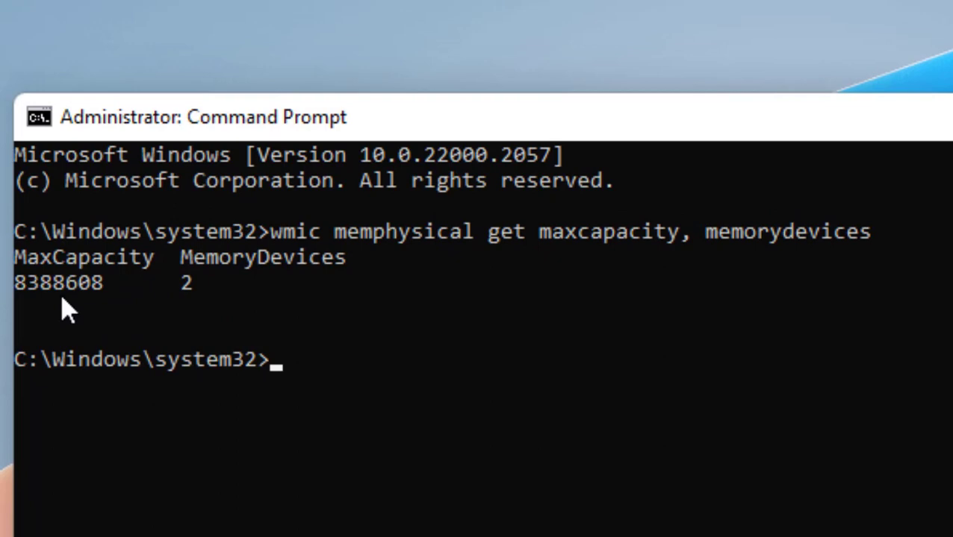
pyautogui.moveTo(235, 280)
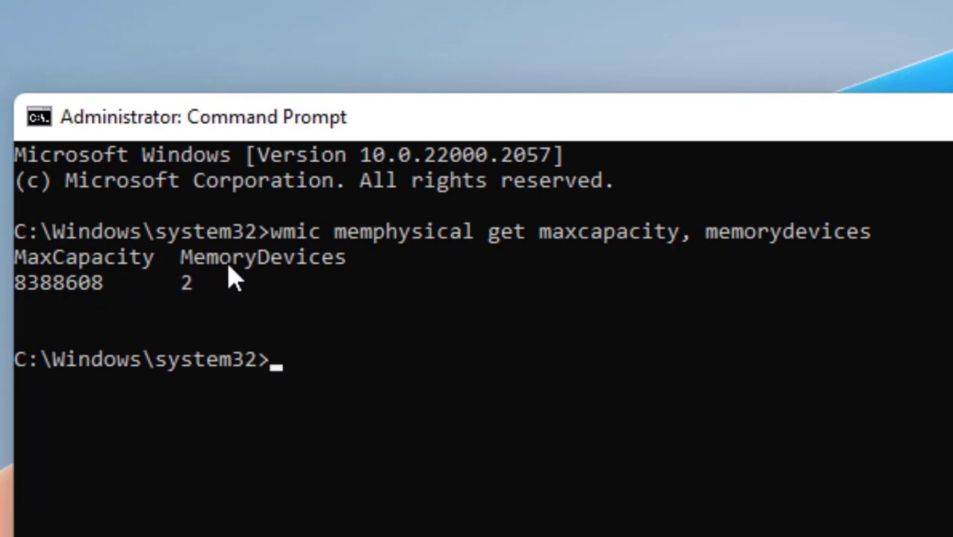
pyautogui.moveTo(299, 302)
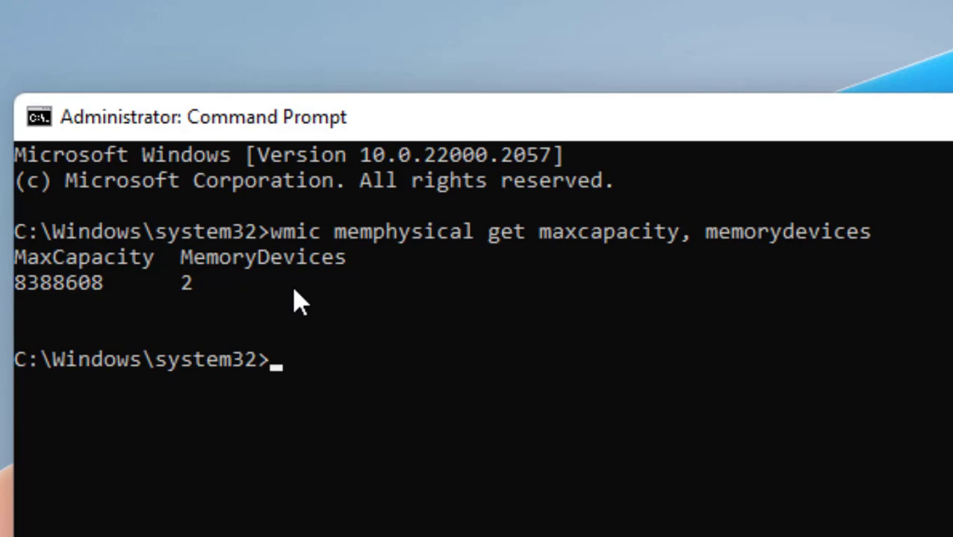
pyautogui.moveTo(195, 300)
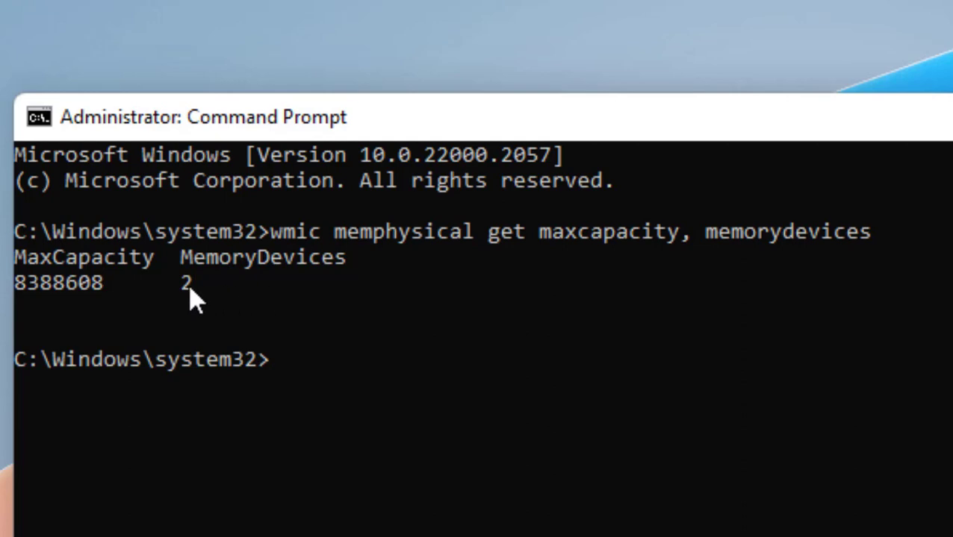
pyautogui.moveTo(23, 299)
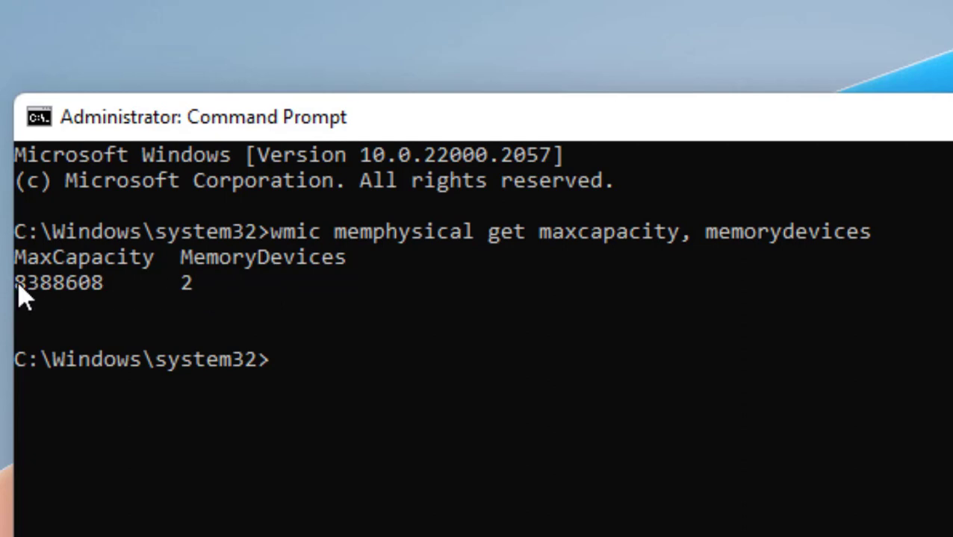
pyautogui.moveTo(193, 299)
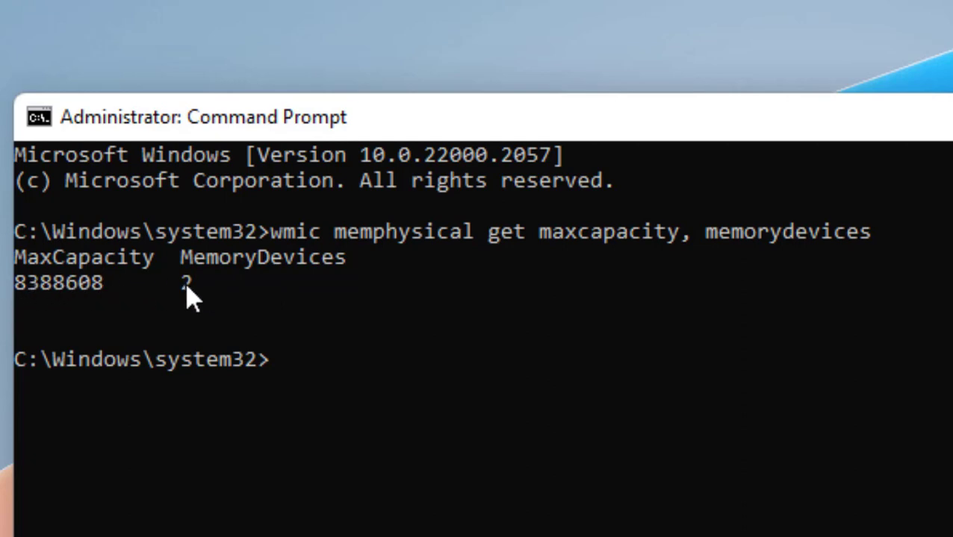
pyautogui.moveTo(243, 313)
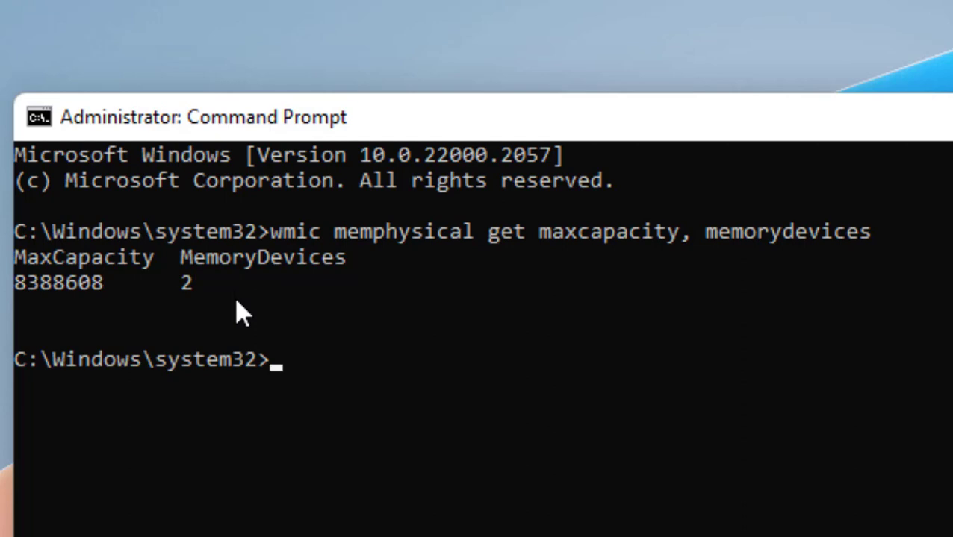
pyautogui.moveTo(109, 290)
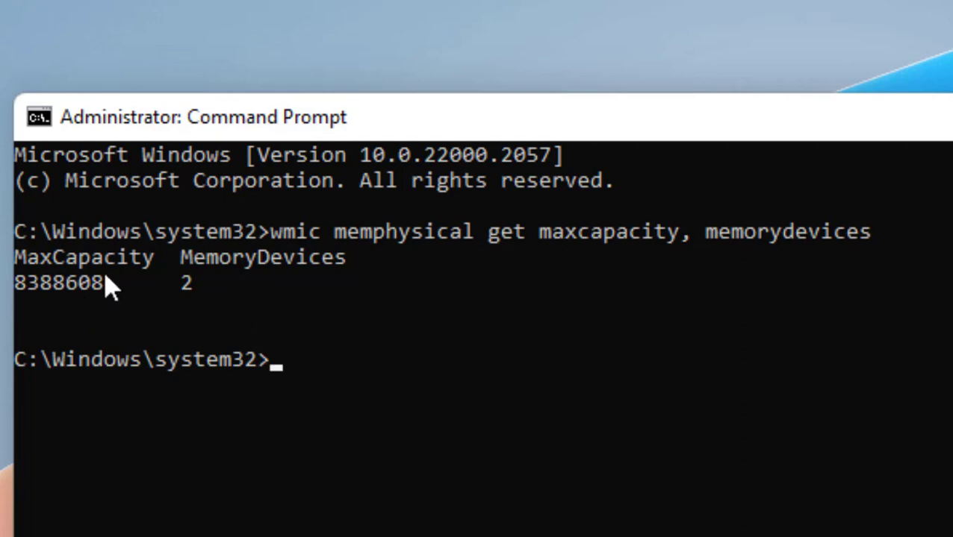
pyautogui.moveTo(80, 308)
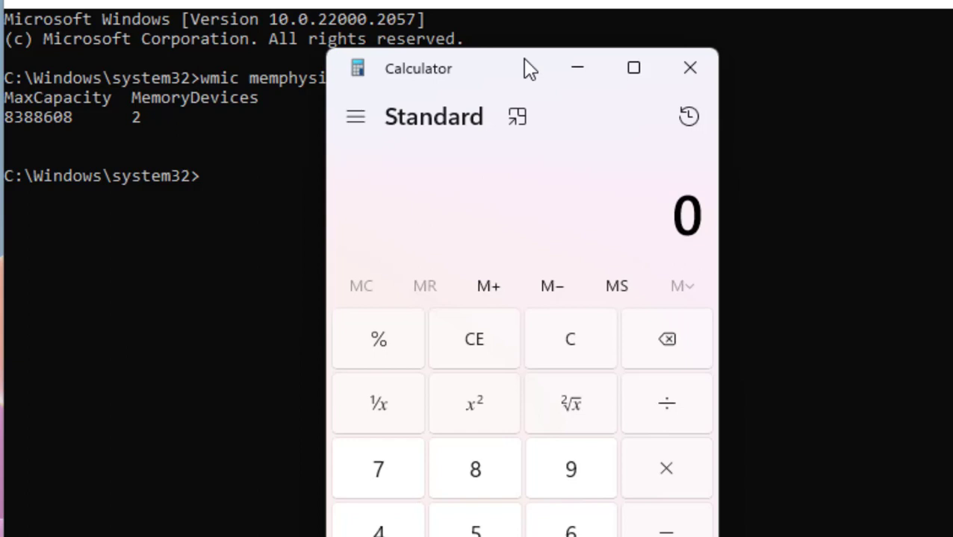
# Divide 8388608 by 1024 in Calculator to get 8192, then divide again
pyautogui.click(571, 470)
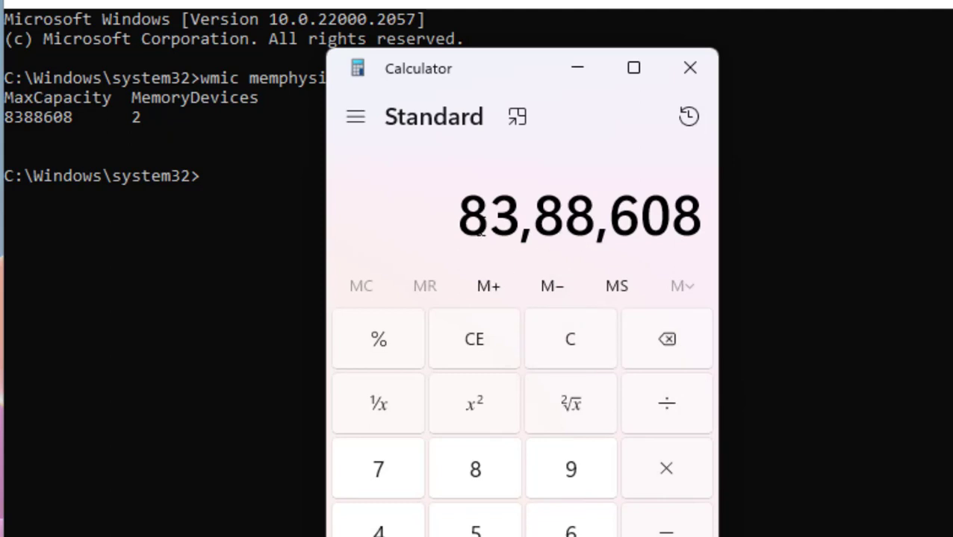
pyautogui.click(666, 403)
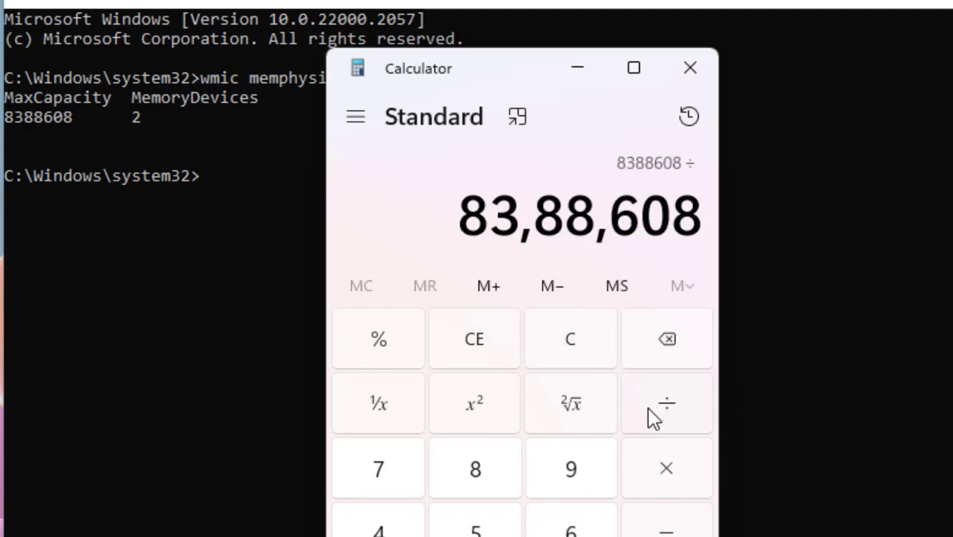
pyautogui.moveTo(650, 423)
pyautogui.write('102')
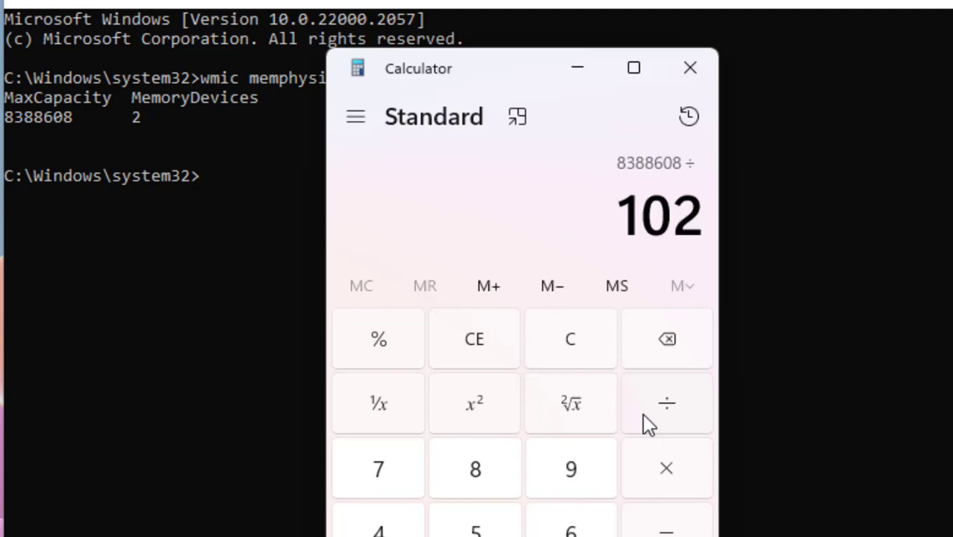
pyautogui.click(665, 402)
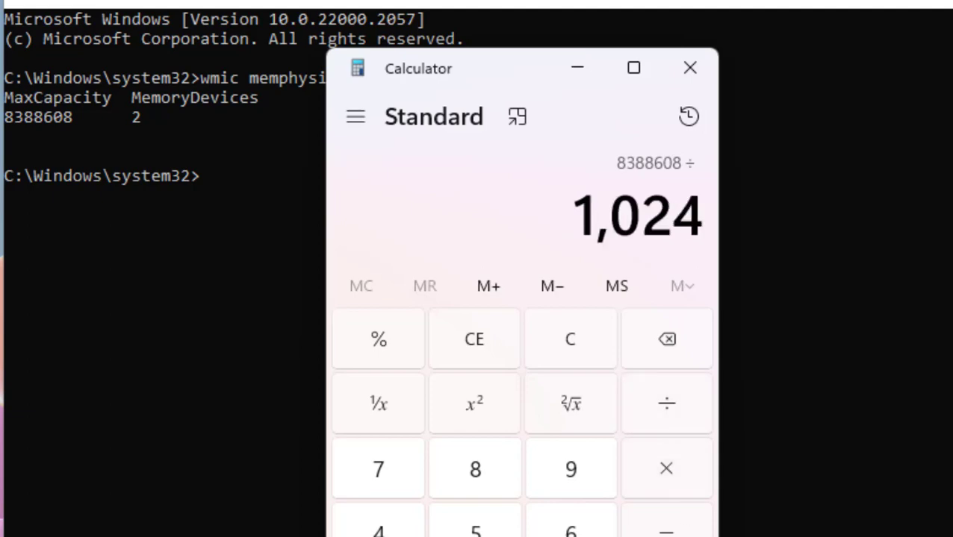
pyautogui.click(622, 511)
pyautogui.write('102')
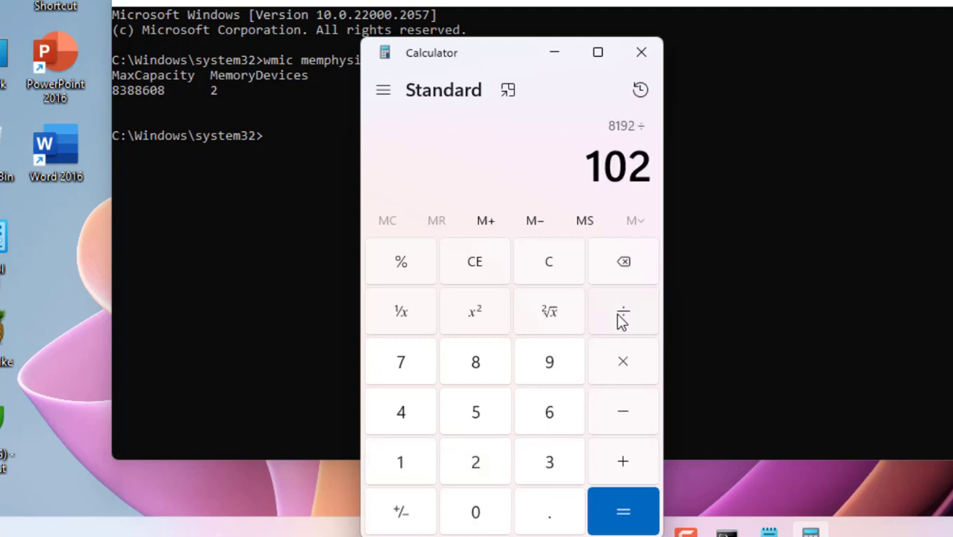
# Finish 8192 ÷ 1024 = 8, close Calculator, and launch Task Manager from Start
pyautogui.click(622, 511)
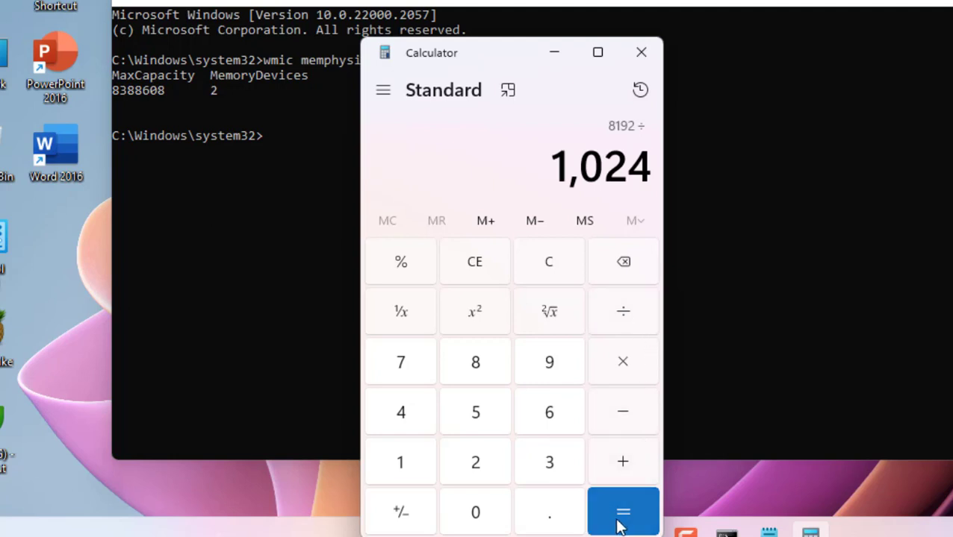
pyautogui.click(623, 512)
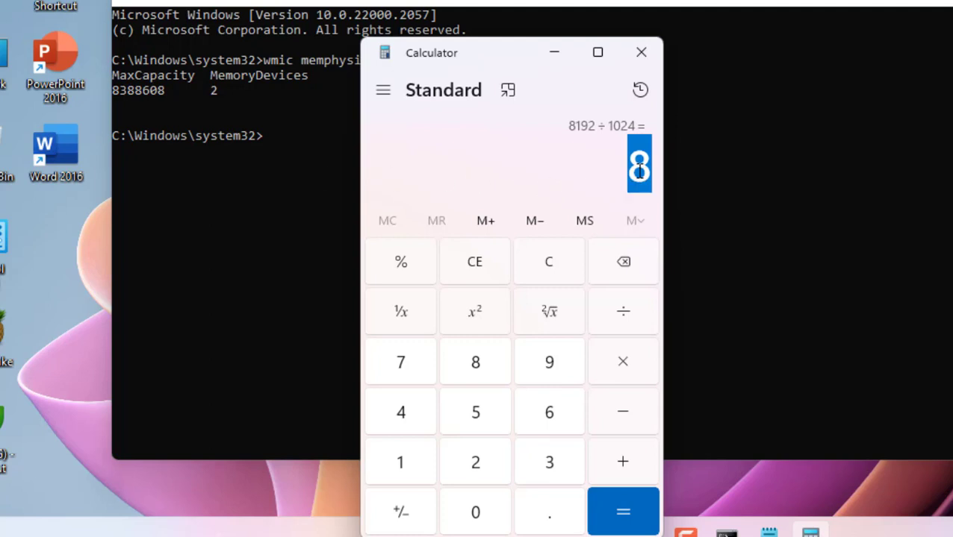
pyautogui.moveTo(641, 171)
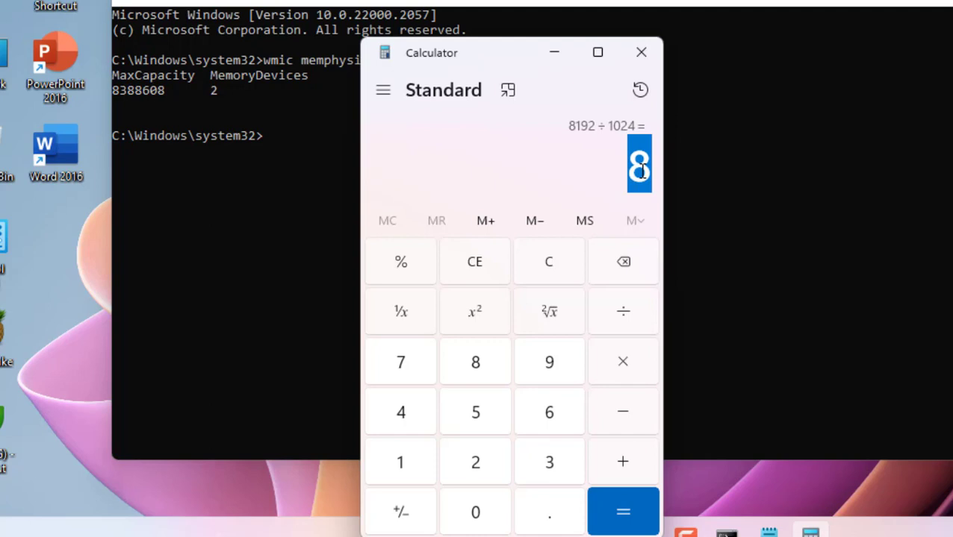
pyautogui.click(641, 52)
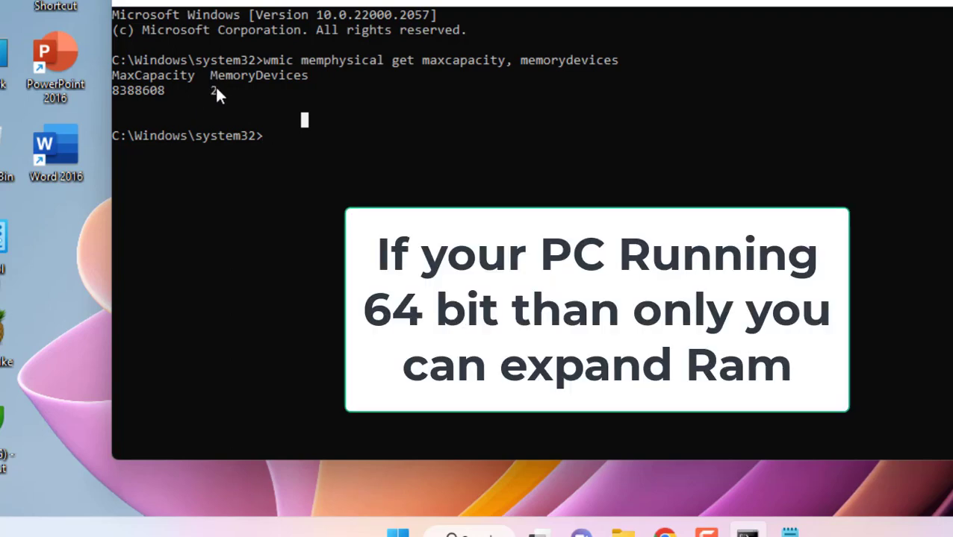
pyautogui.moveTo(231, 105)
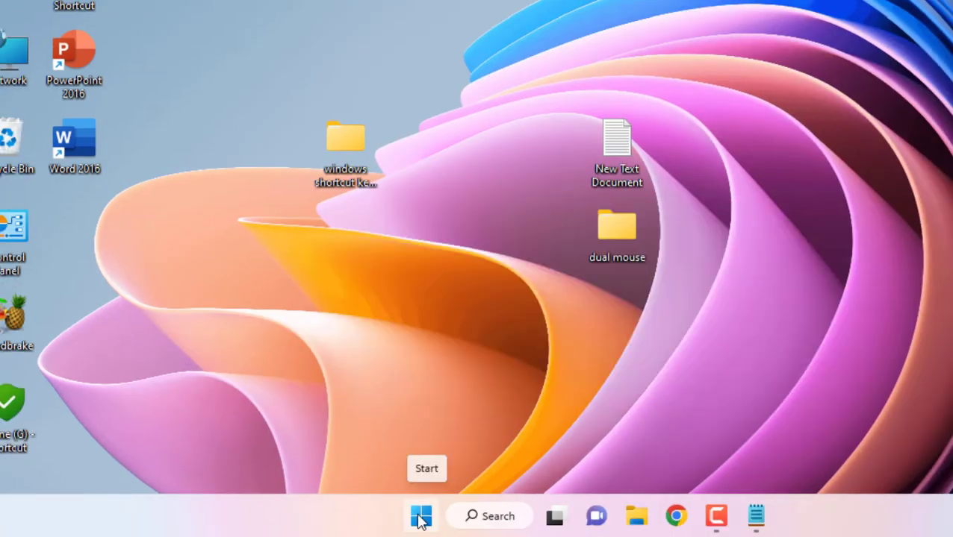
pyautogui.rightClick(421, 516)
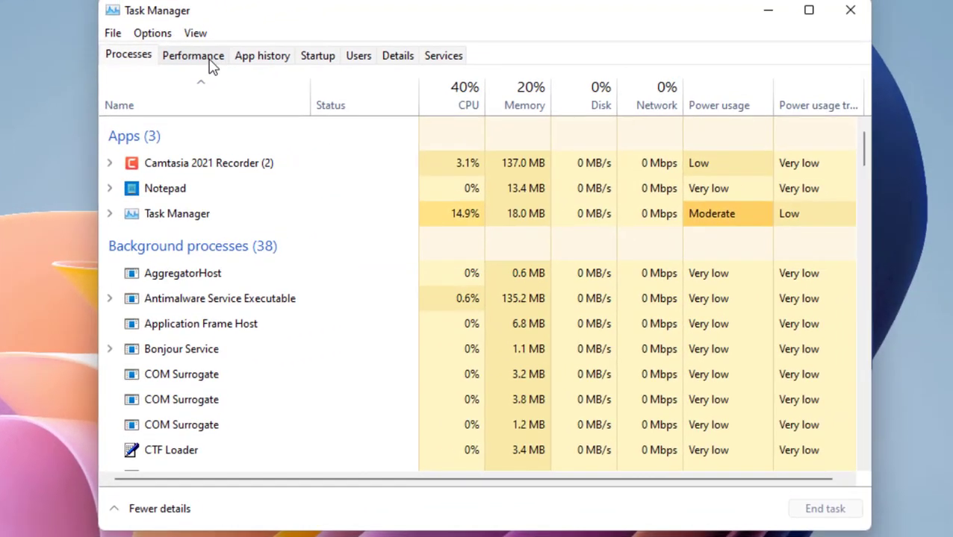
# View Task Manager's Memory performance page: 16.0 GB DDR3, 1600 MHz, 2 of 2 slots
pyautogui.click(192, 56)
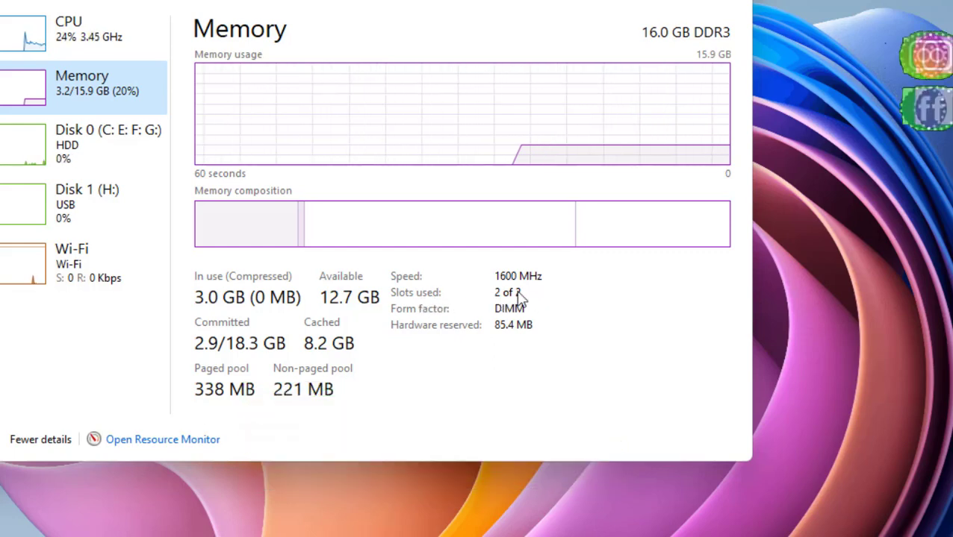
pyautogui.moveTo(486, 408)
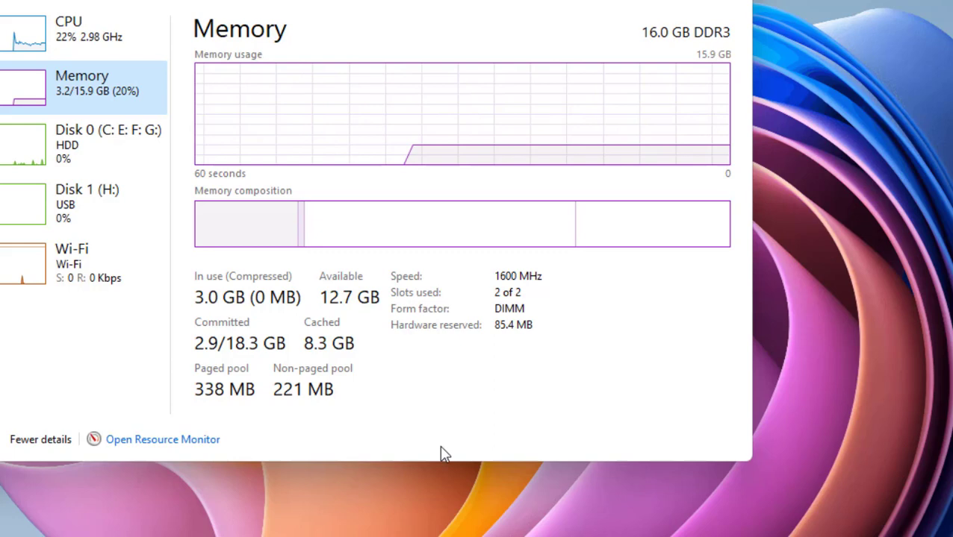
pyautogui.moveTo(535, 395)
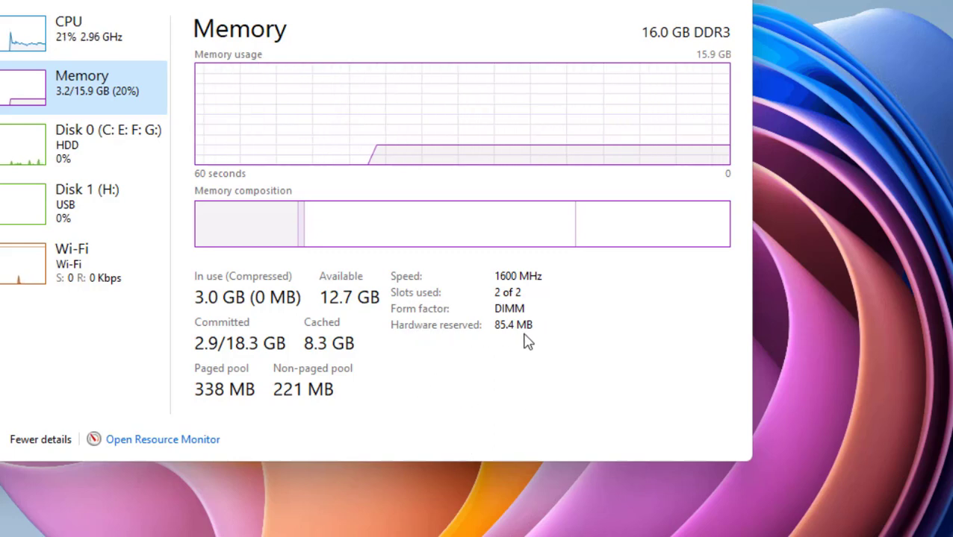
pyautogui.moveTo(765, 14)
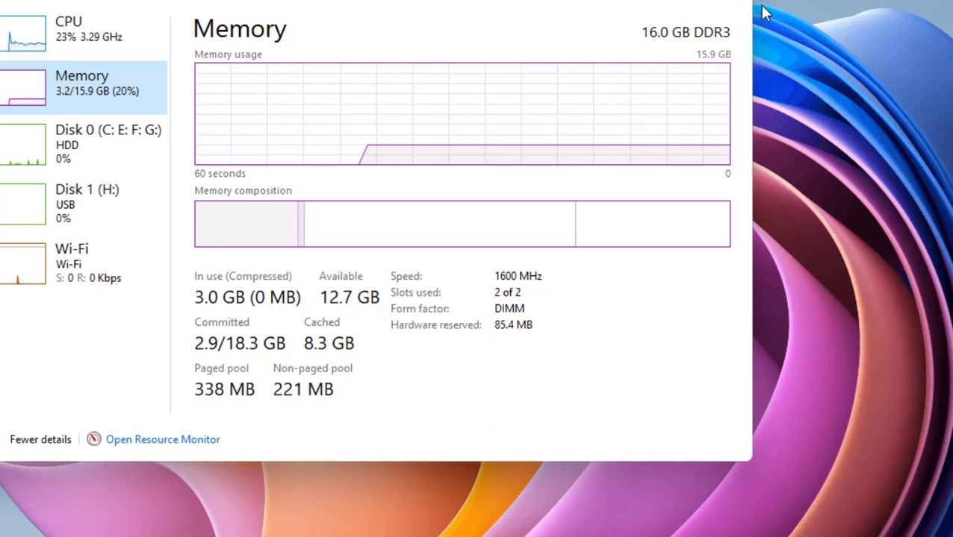